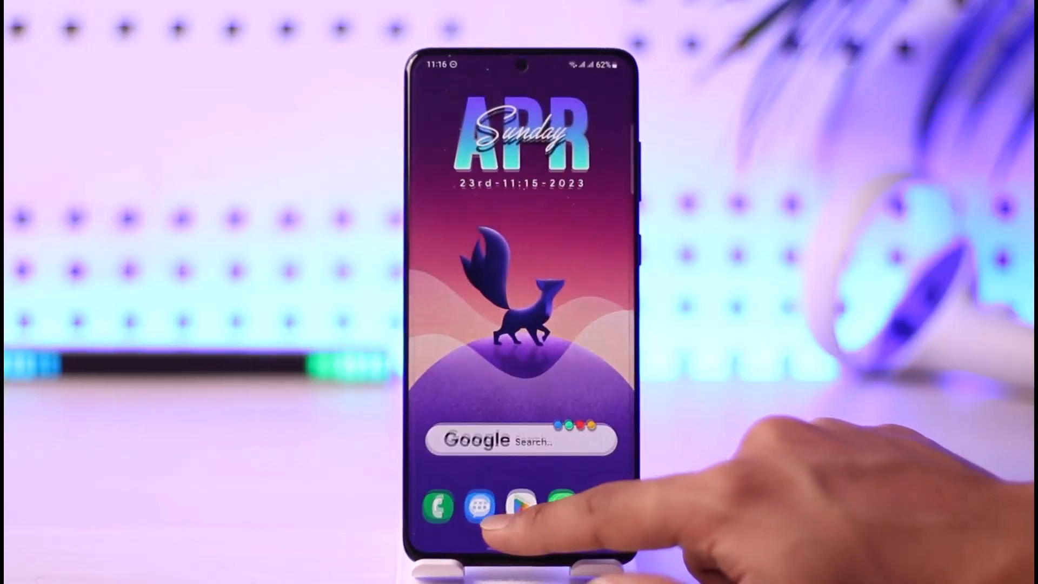
- Launch Chrome and reach Google's Search Settings page via the google.com side menu
left_click(499, 442)
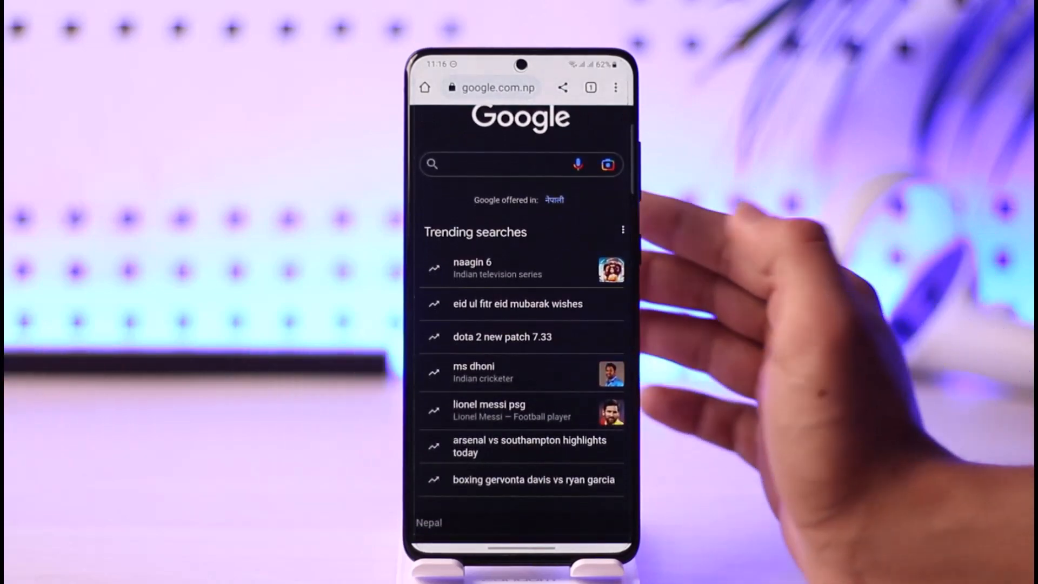
left_click(622, 229)
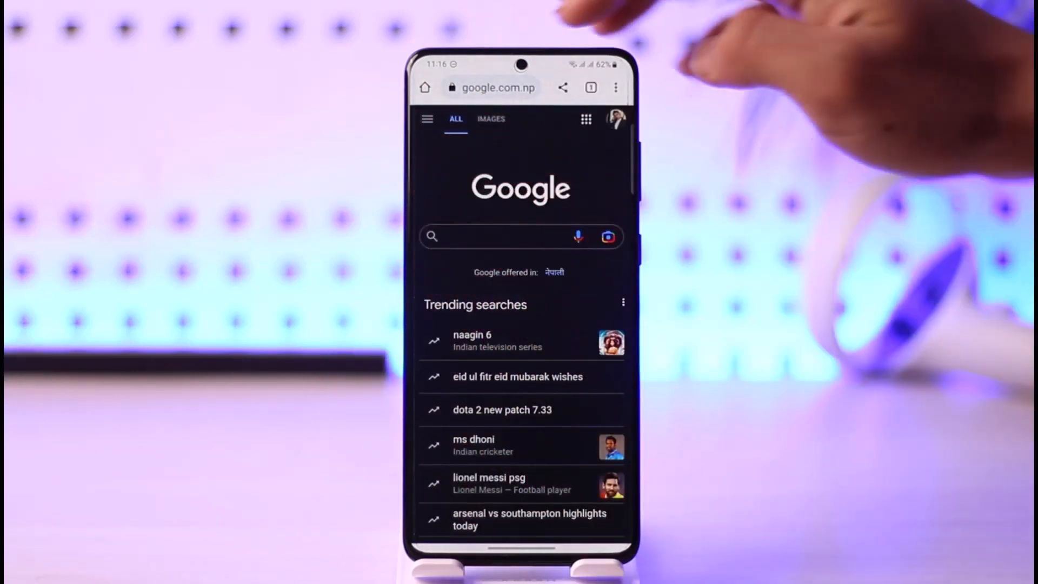
left_click(427, 119)
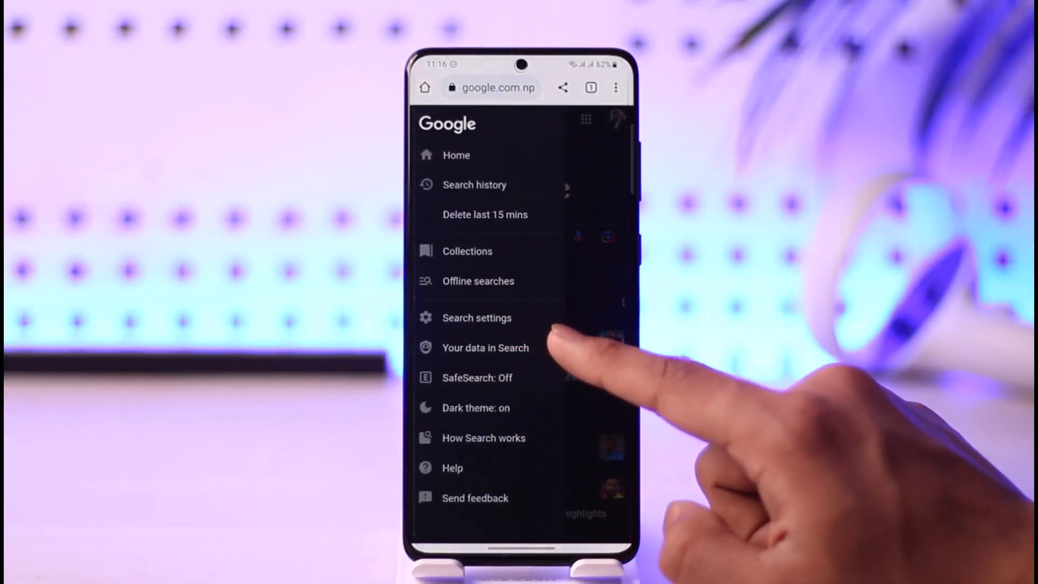
left_click(476, 318)
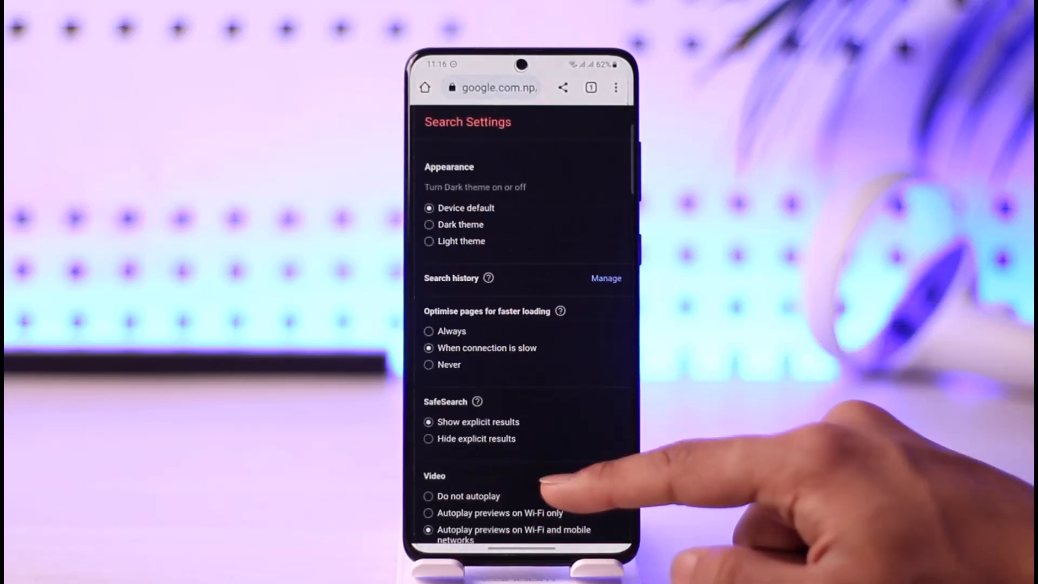
- Select 'Do not show popular searches' under trending auto-complete and confirm the saved preferences
scroll("down", 3)
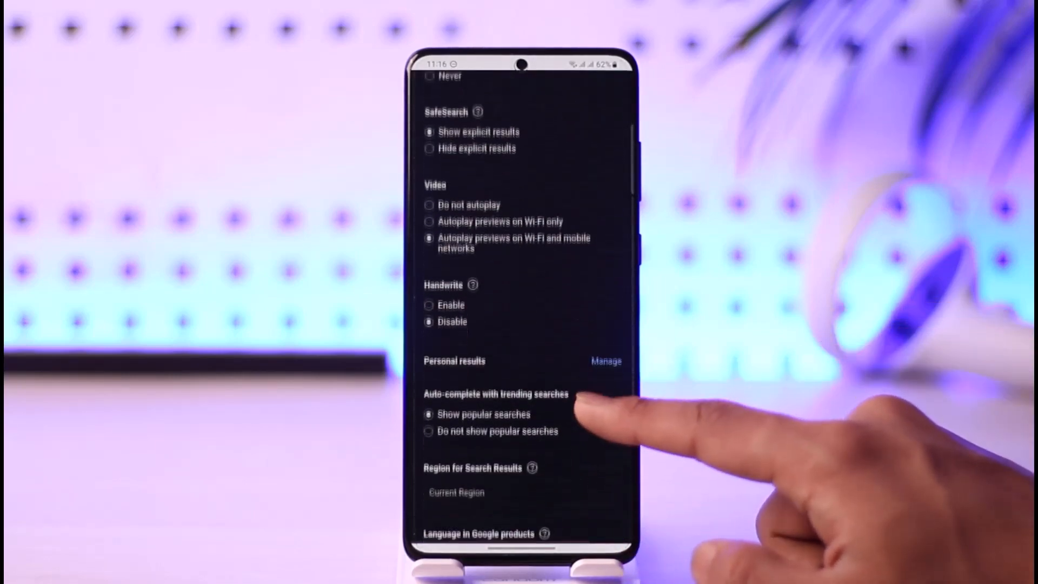
scroll("down", 3)
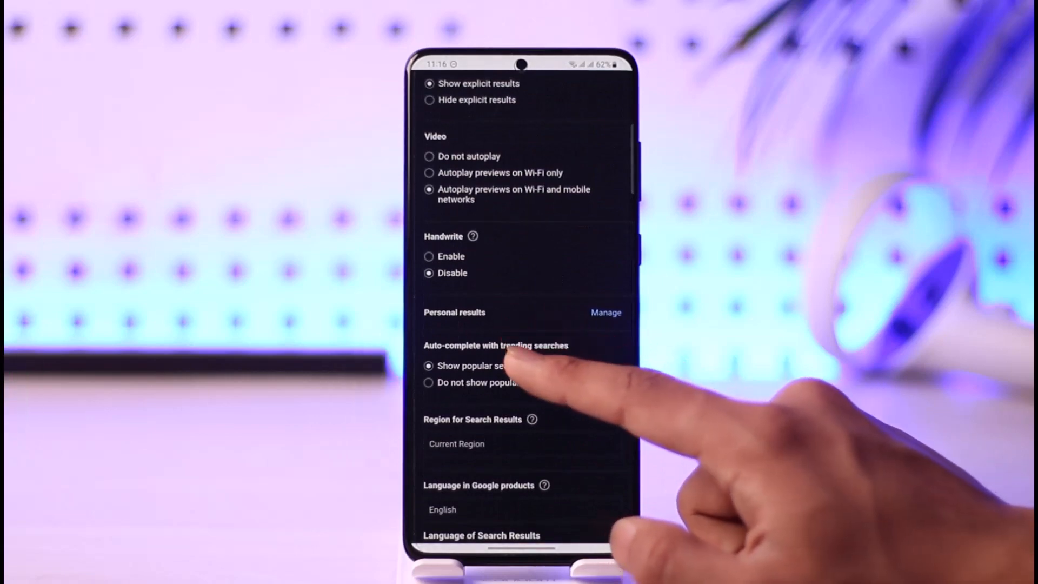
scroll("down", 3)
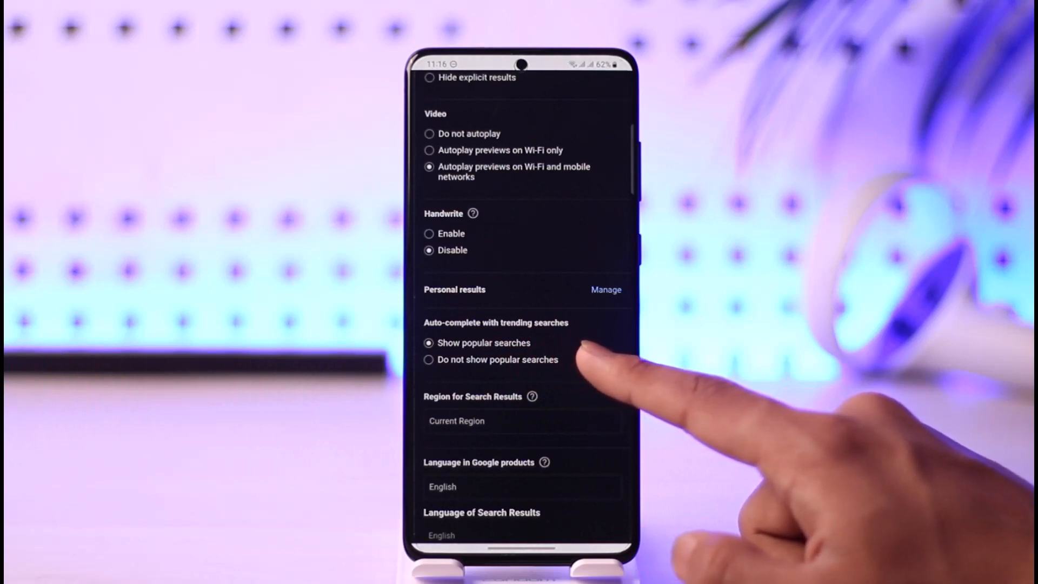
left_click(428, 359)
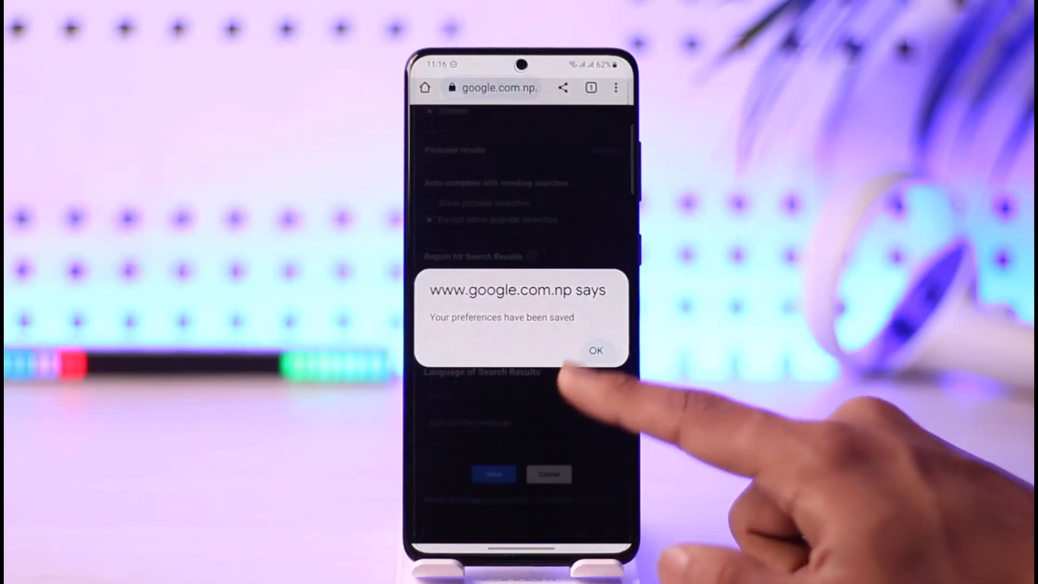
left_click(596, 351)
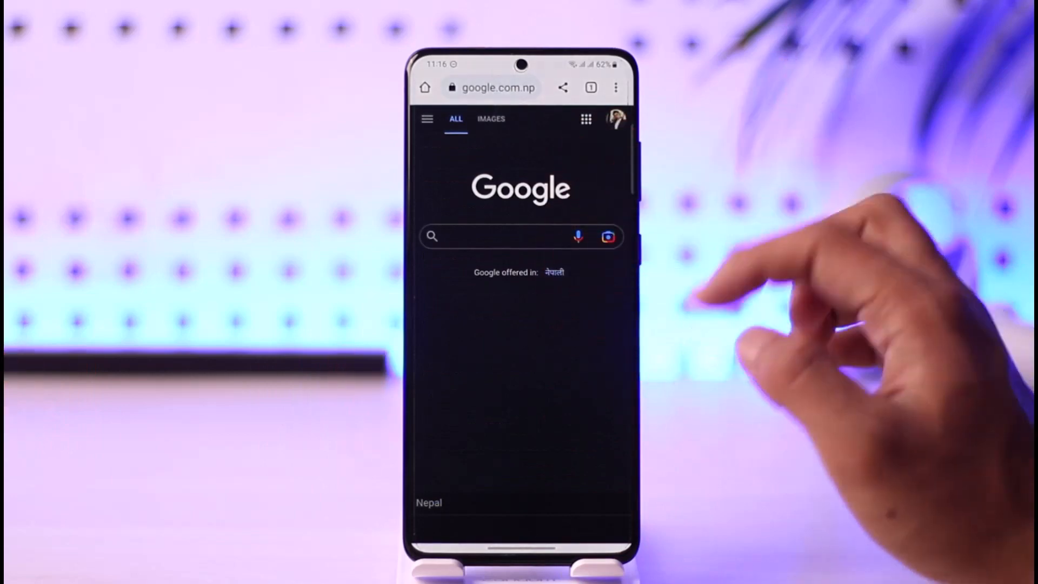